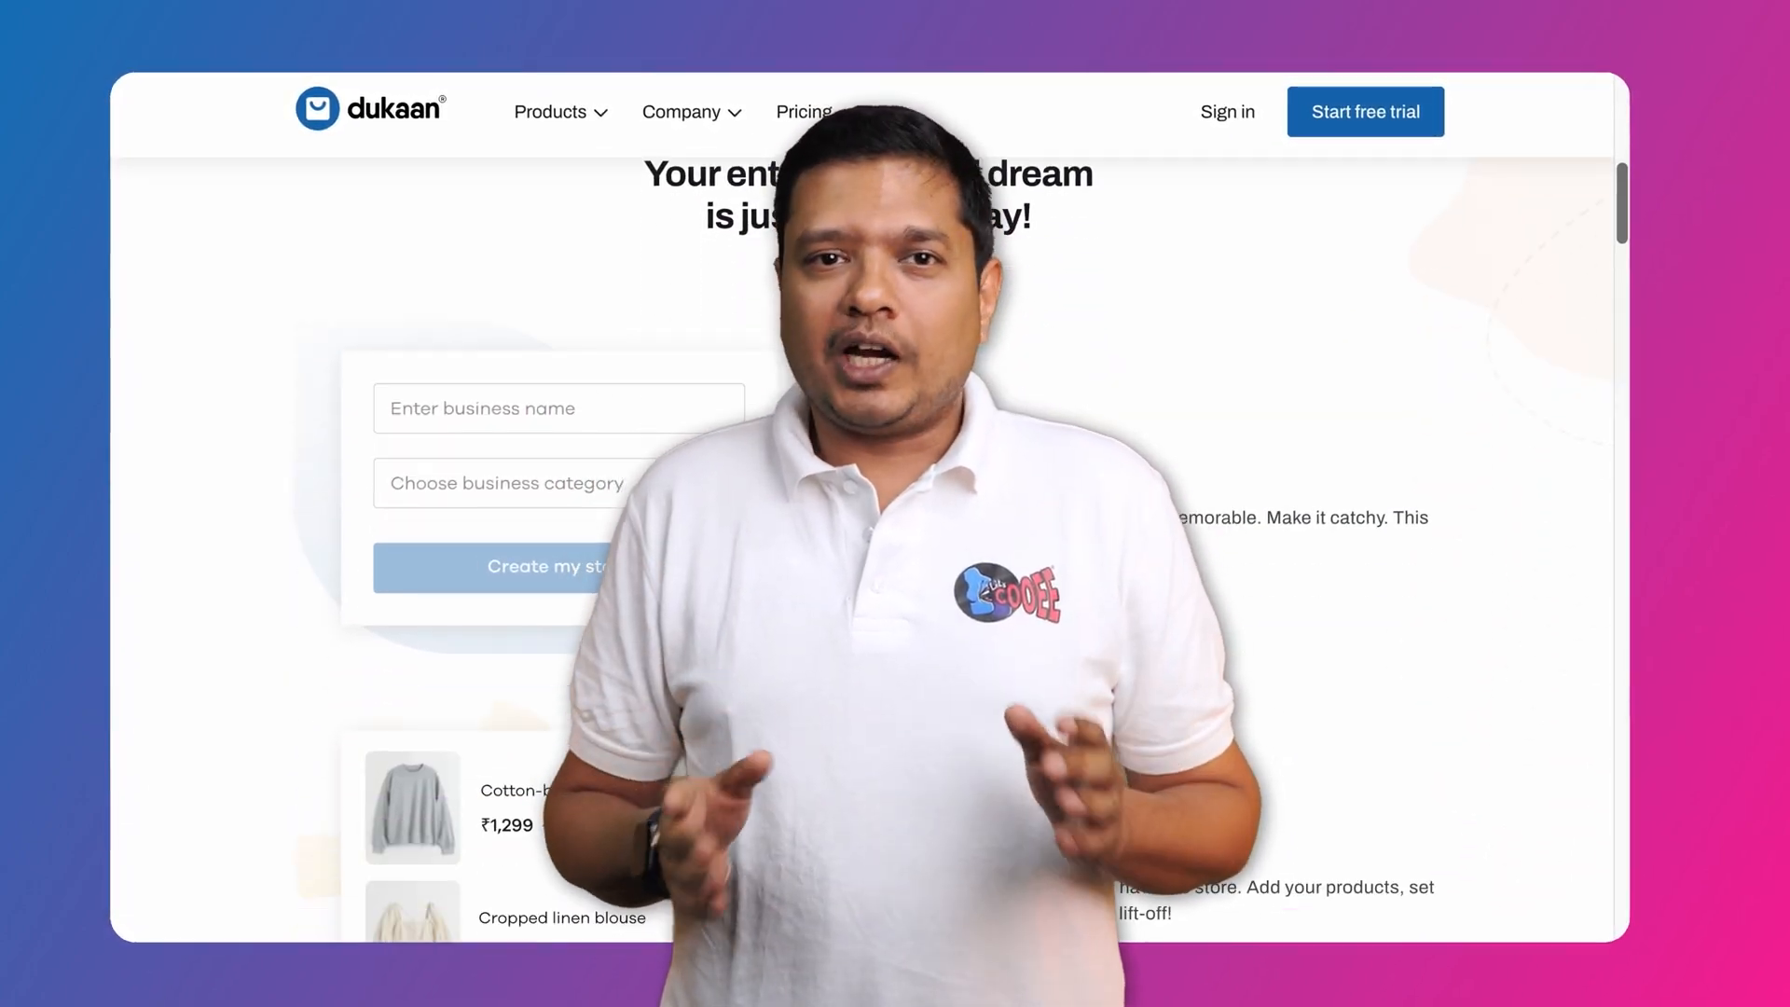
- Log in to the Sandra Styles seller dashboard and land on the Home overview
scroll(down, 3)
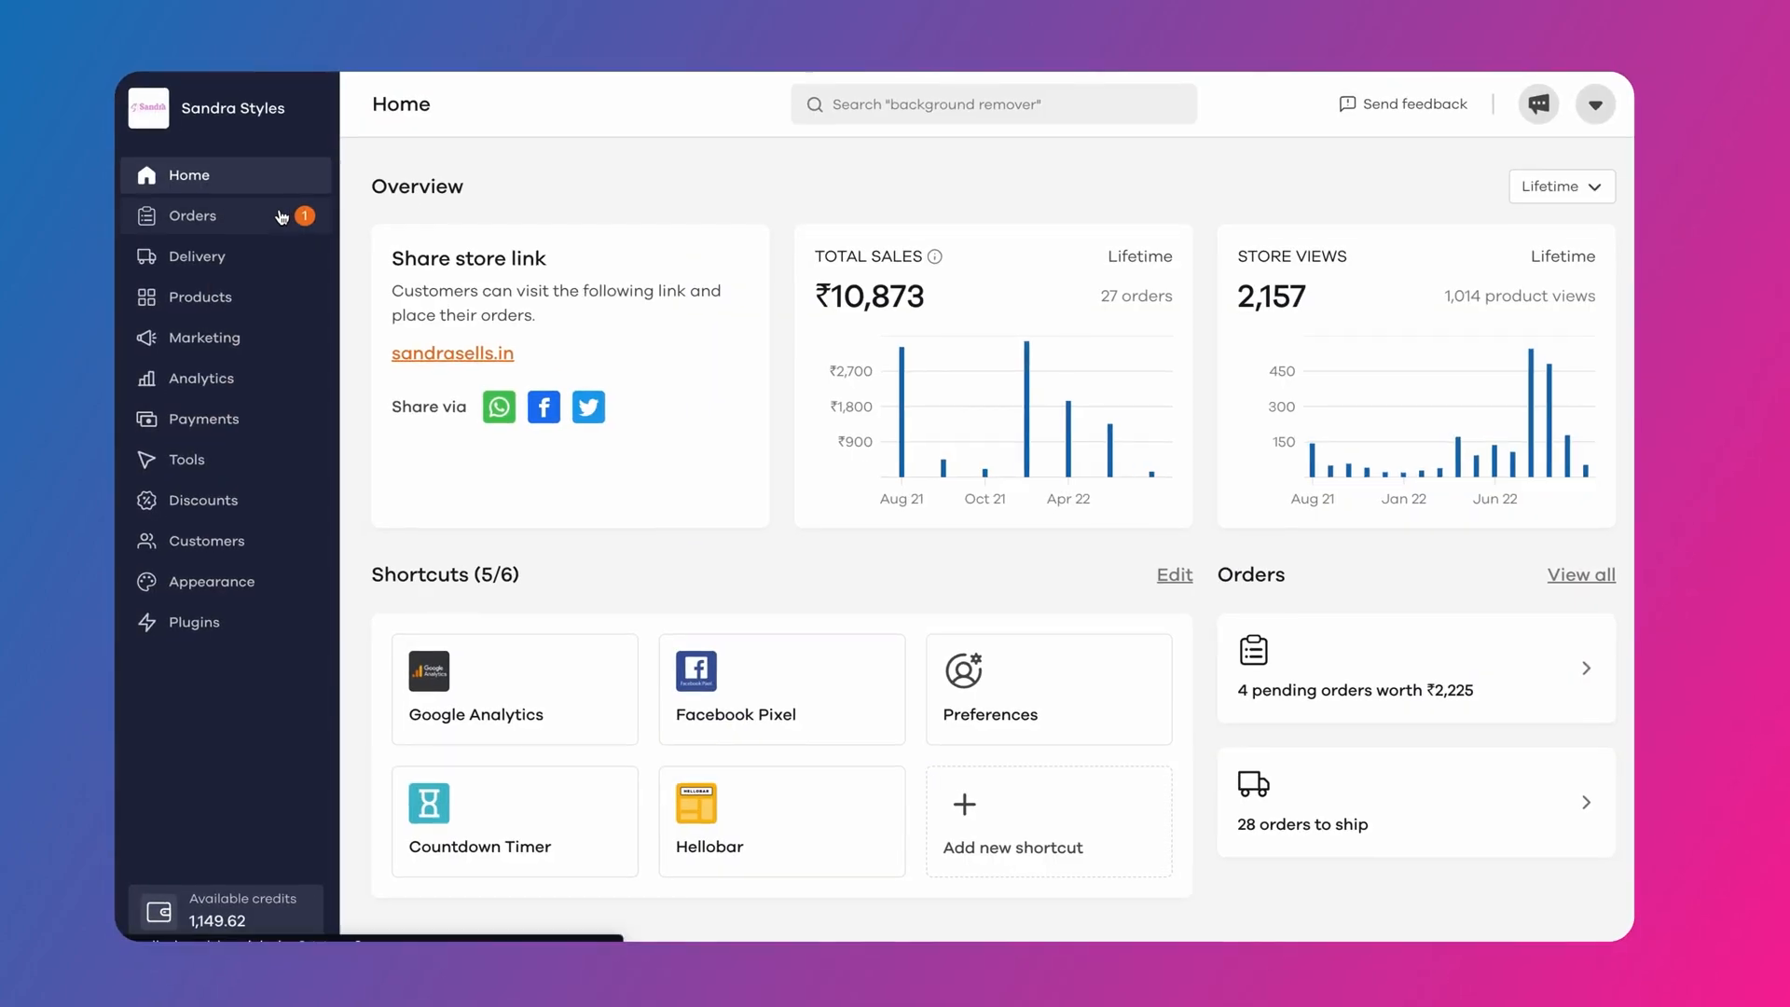
click(204, 336)
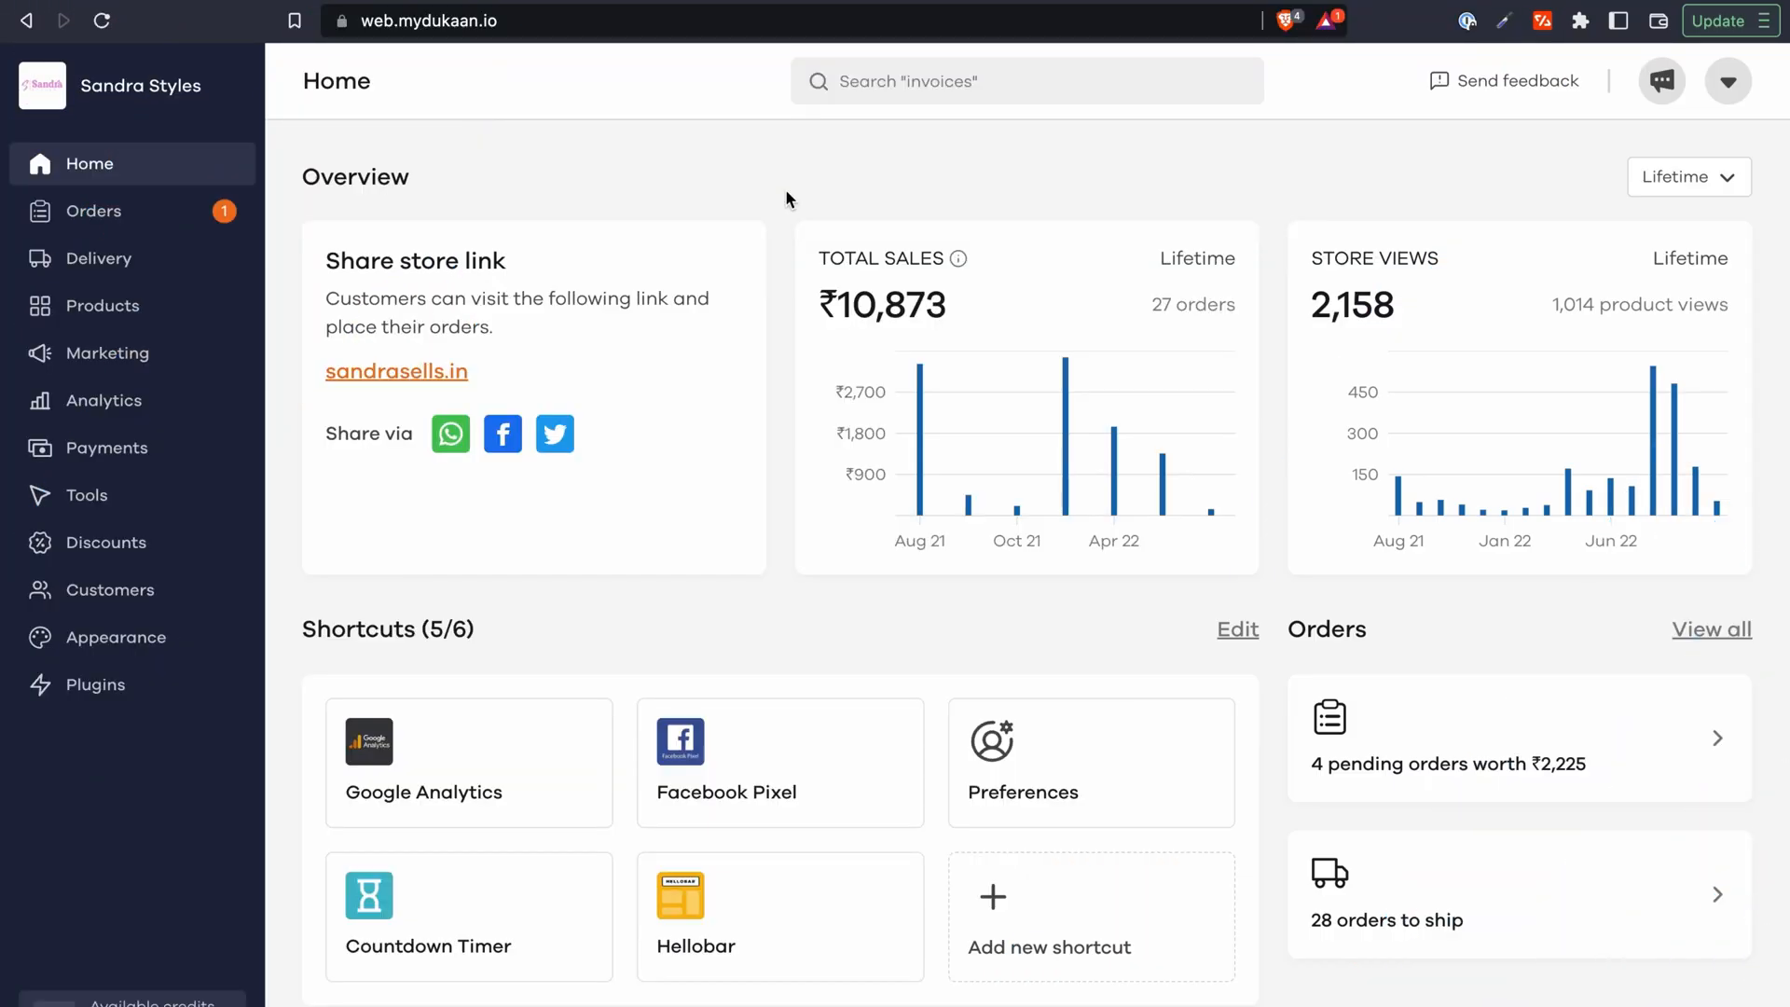
- Find the Cooee plugin in the plugins catalogue, install it and go to its settings
click(76, 683)
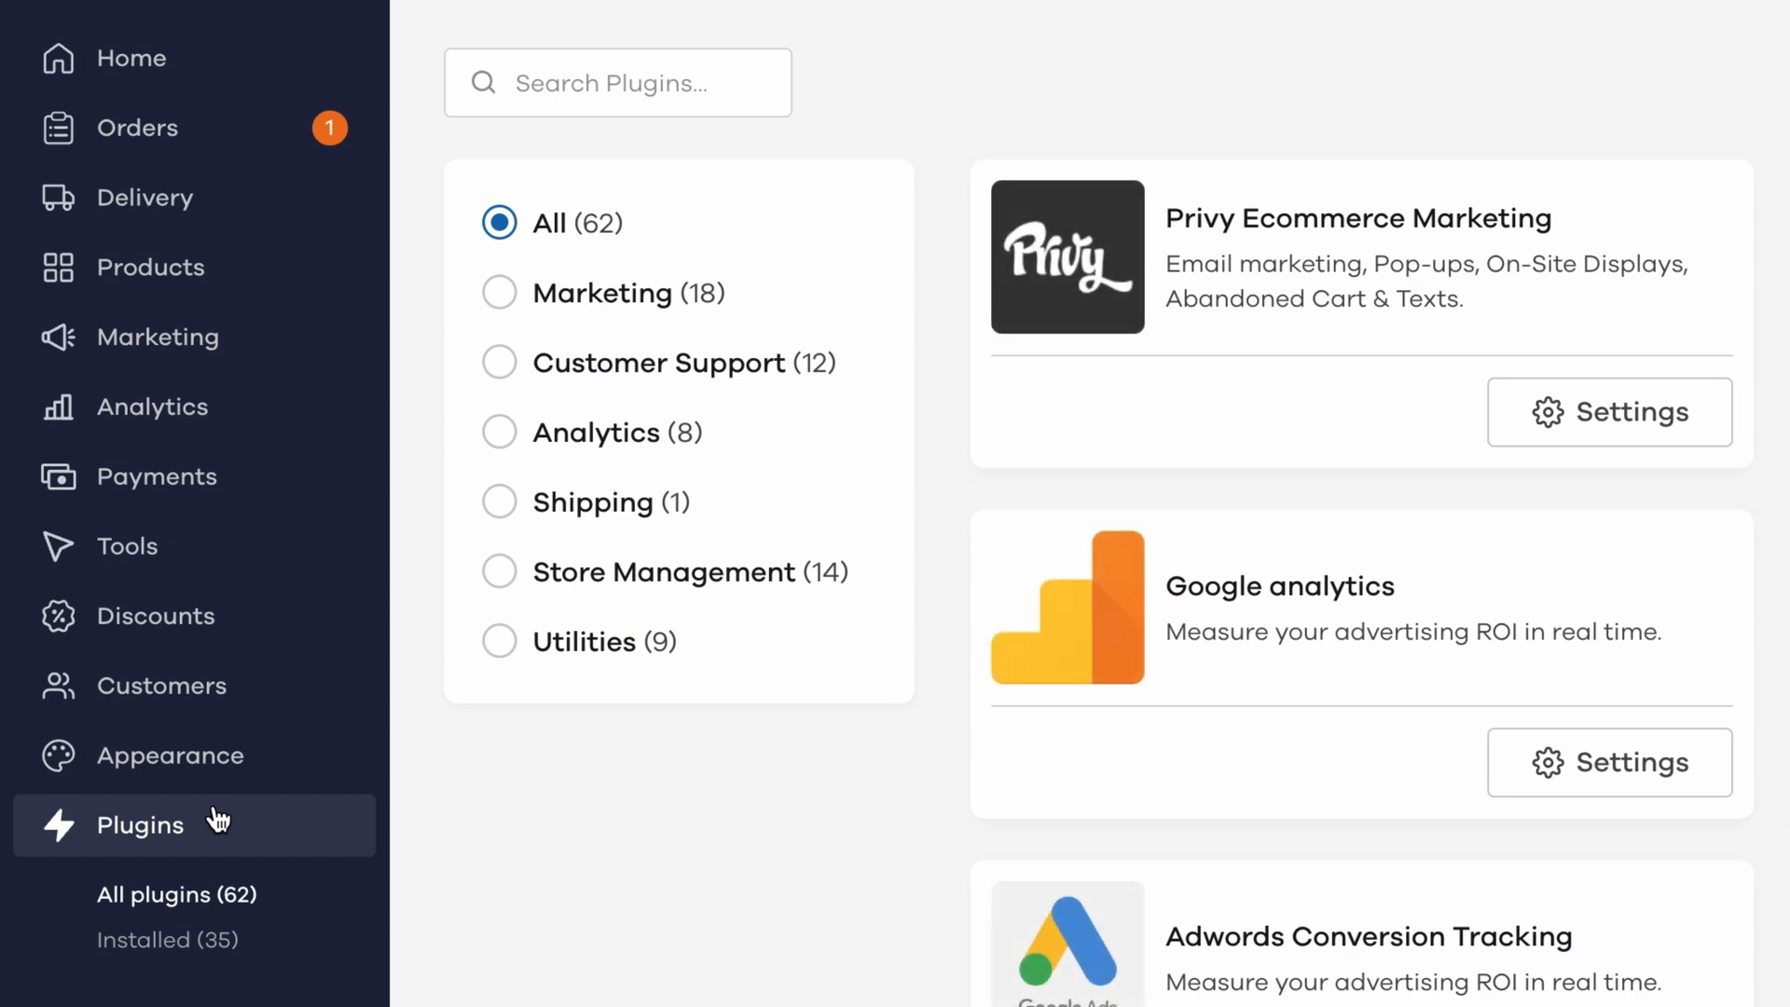
text(cod)
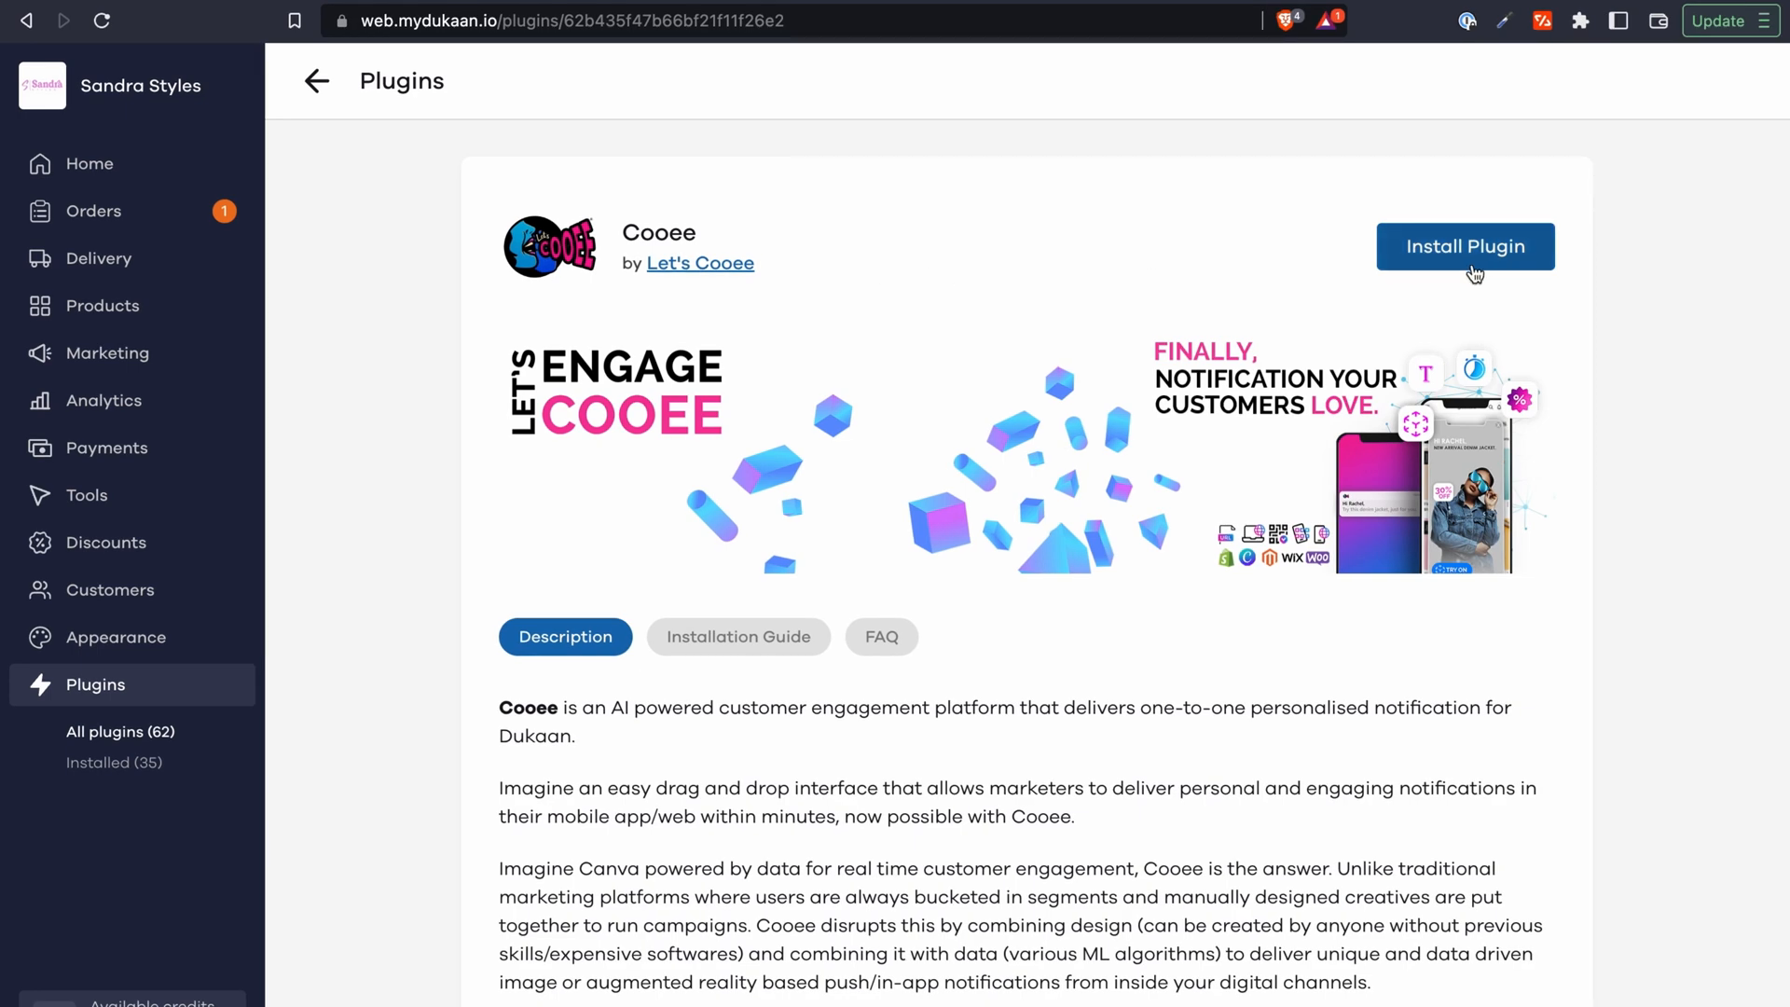
click(1465, 246)
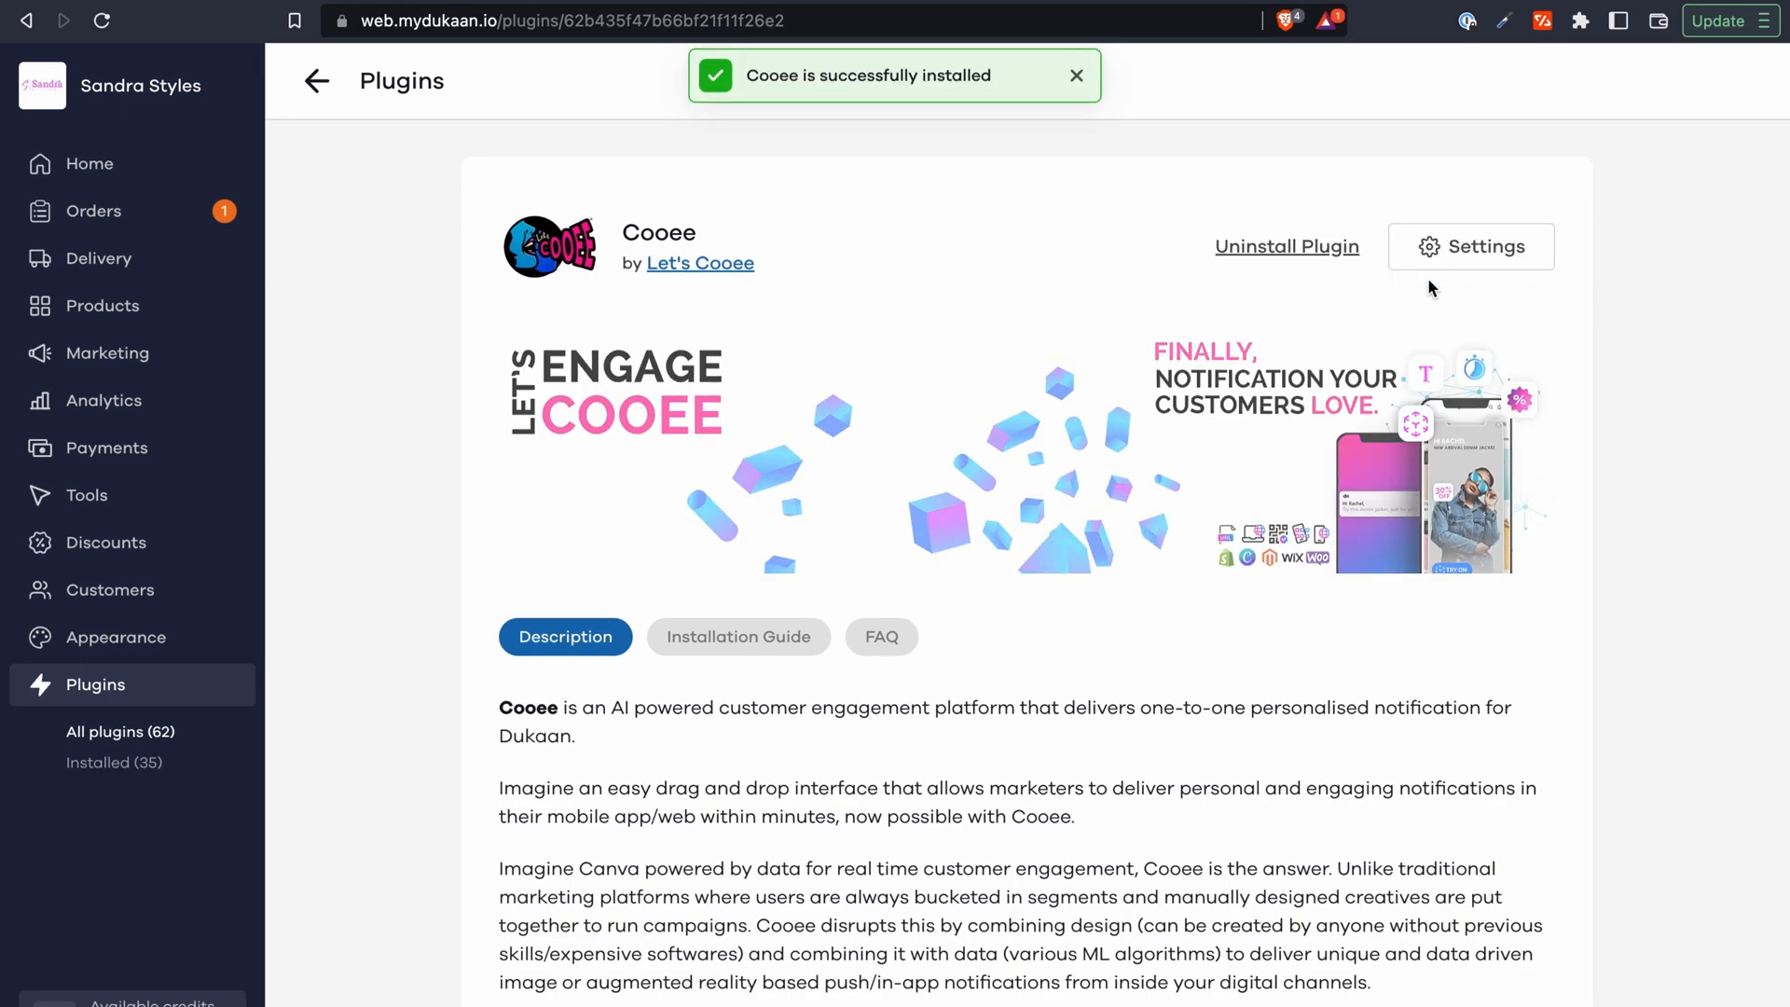
click(1471, 246)
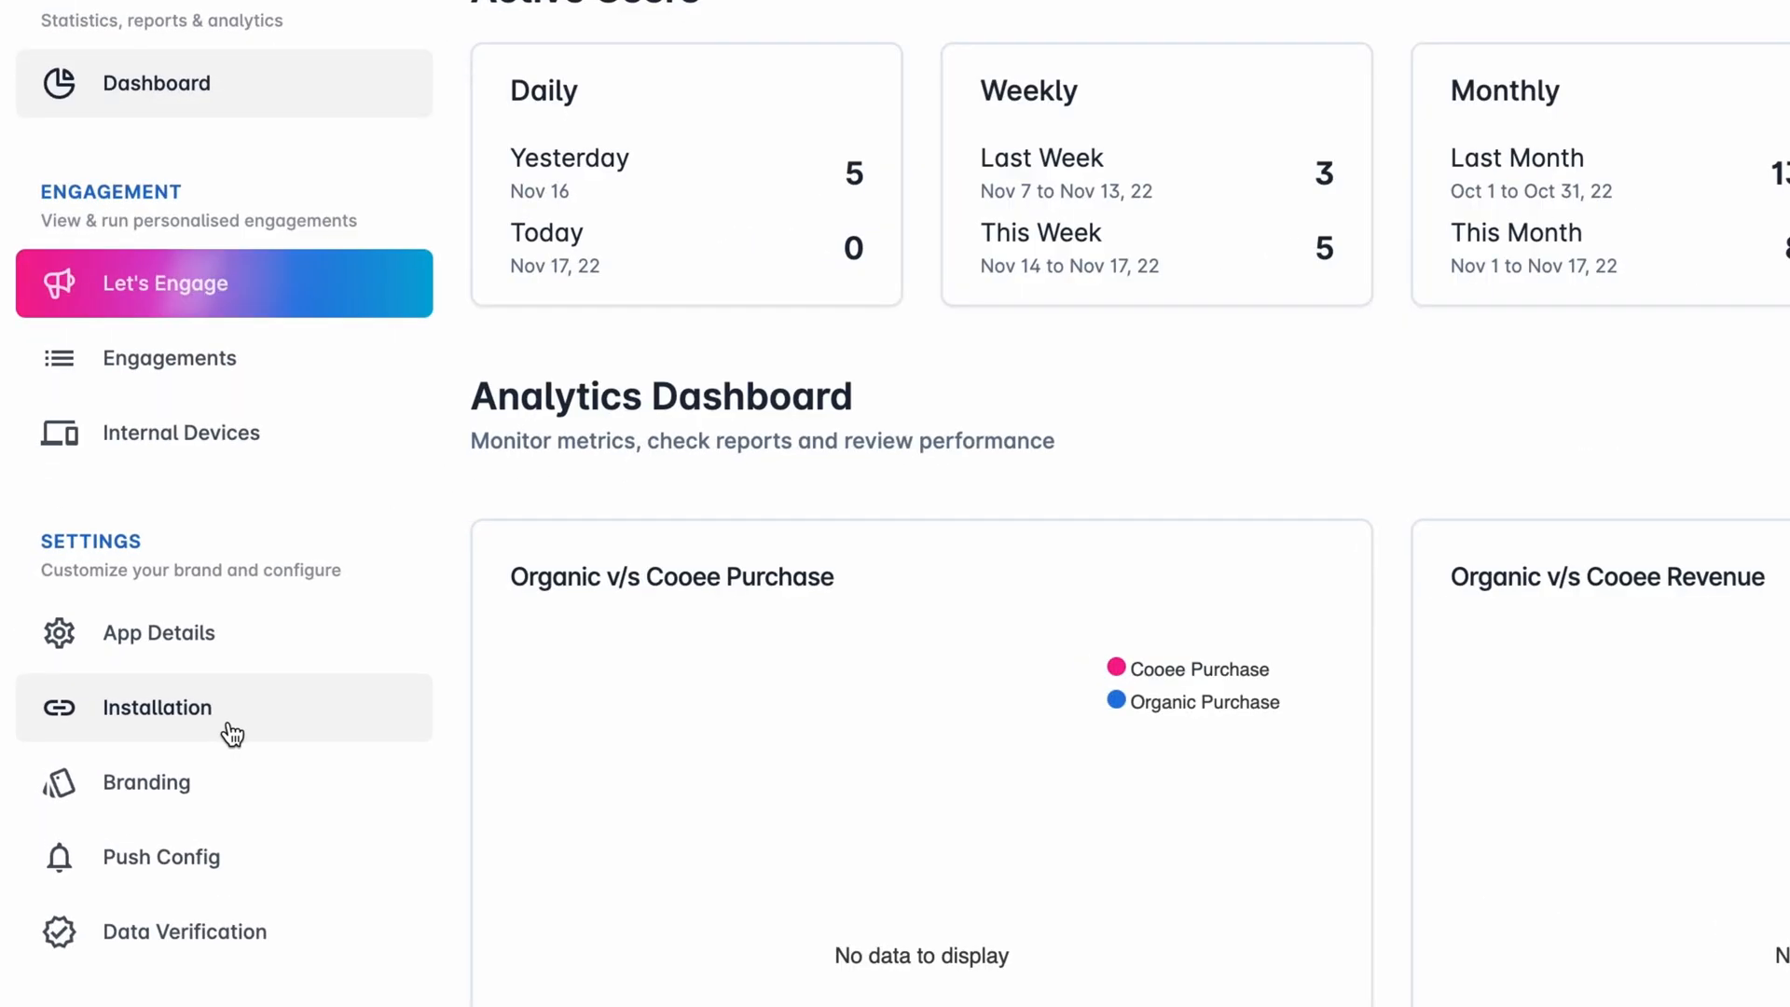
- View the Dukaan integration steps in Let's Cooee and copy the App ID shown there
click(157, 707)
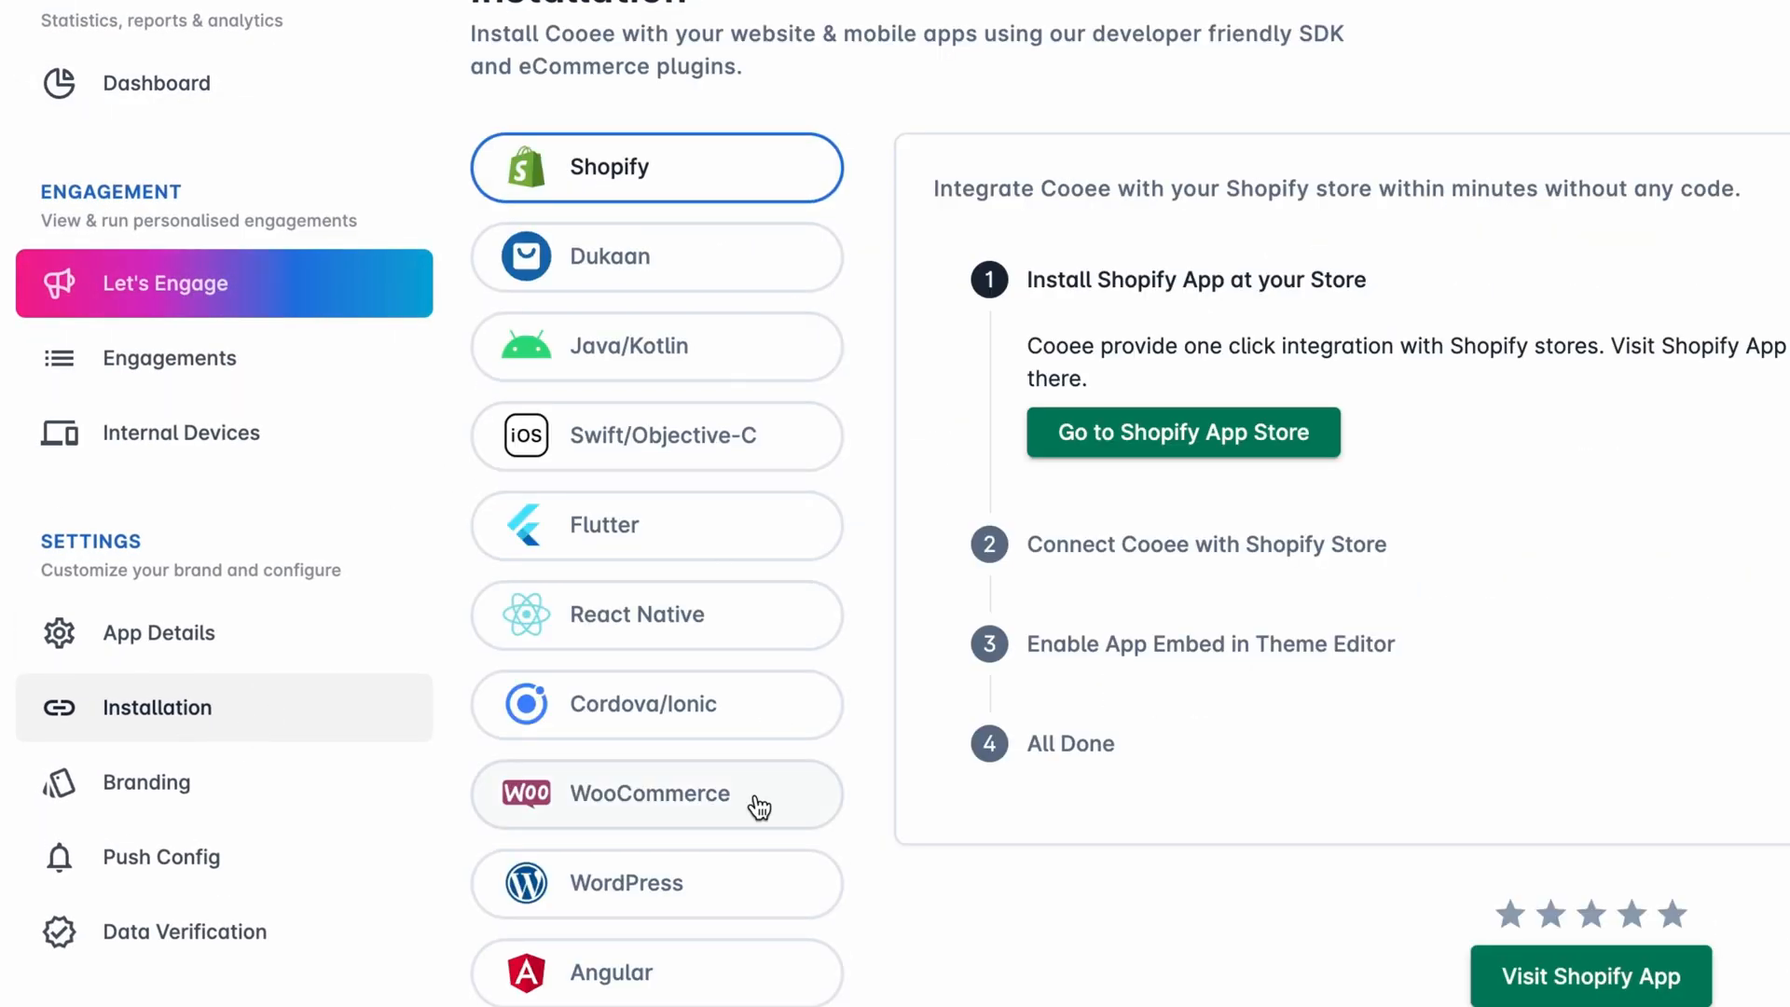
mouse_move(731, 288)
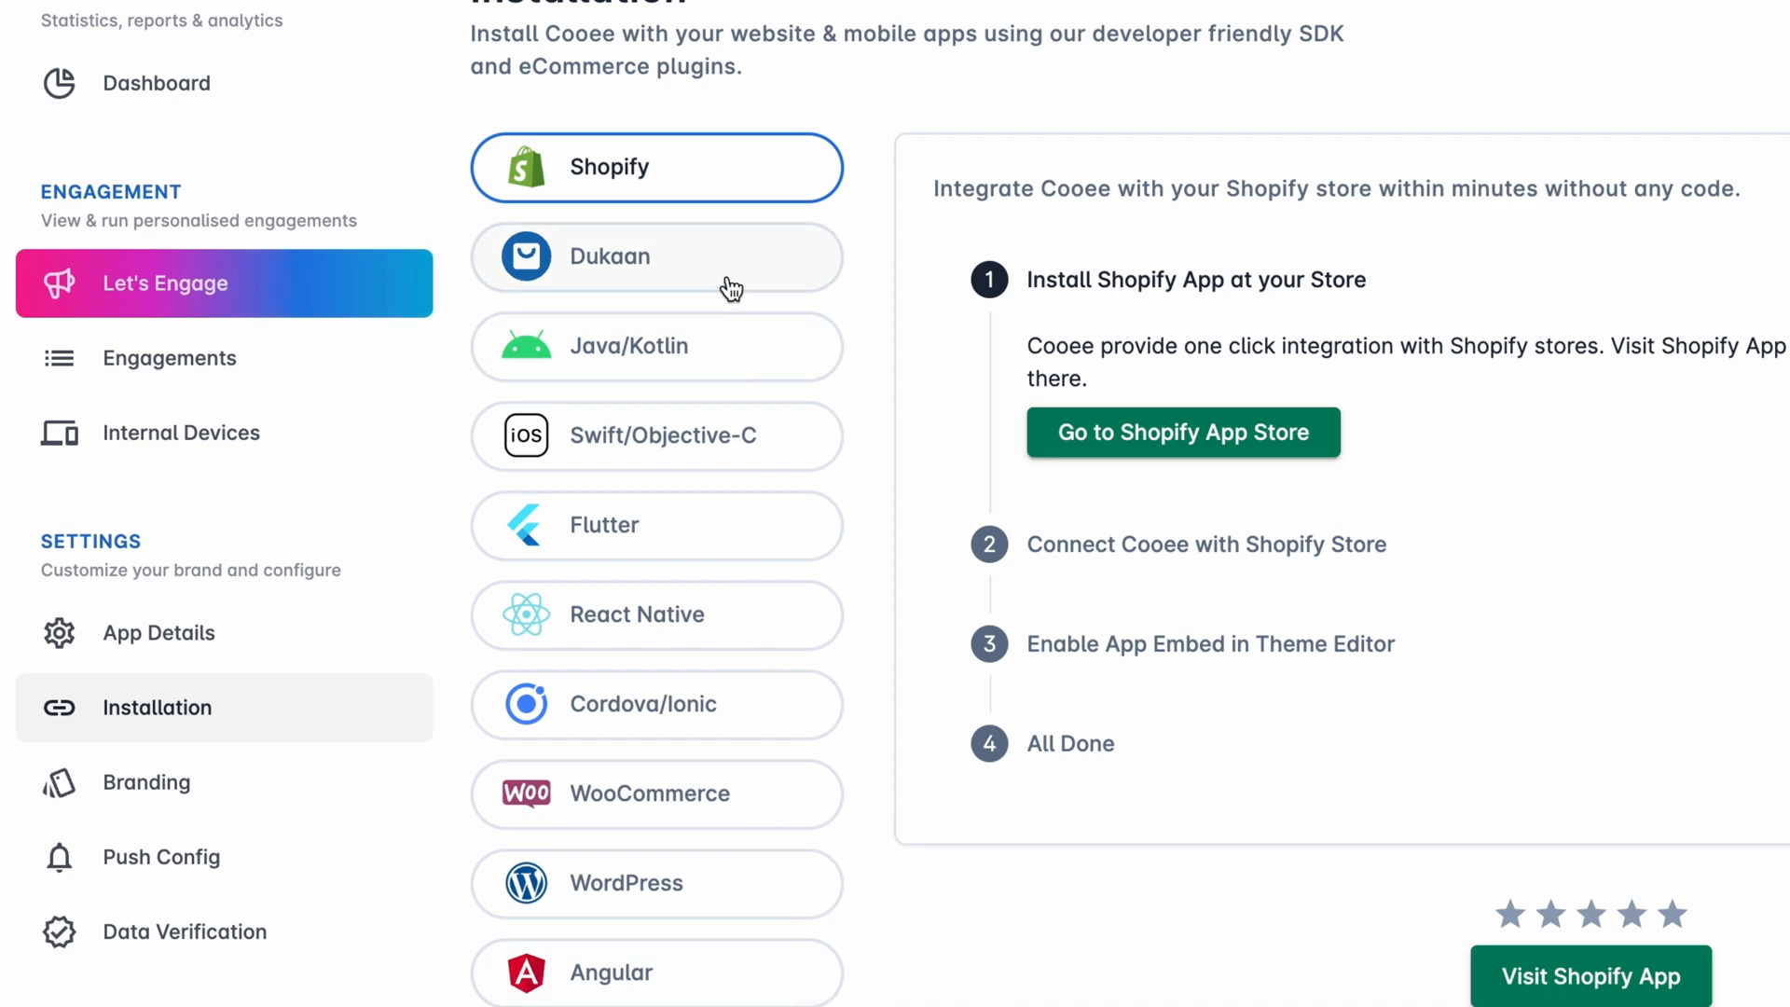
click(655, 256)
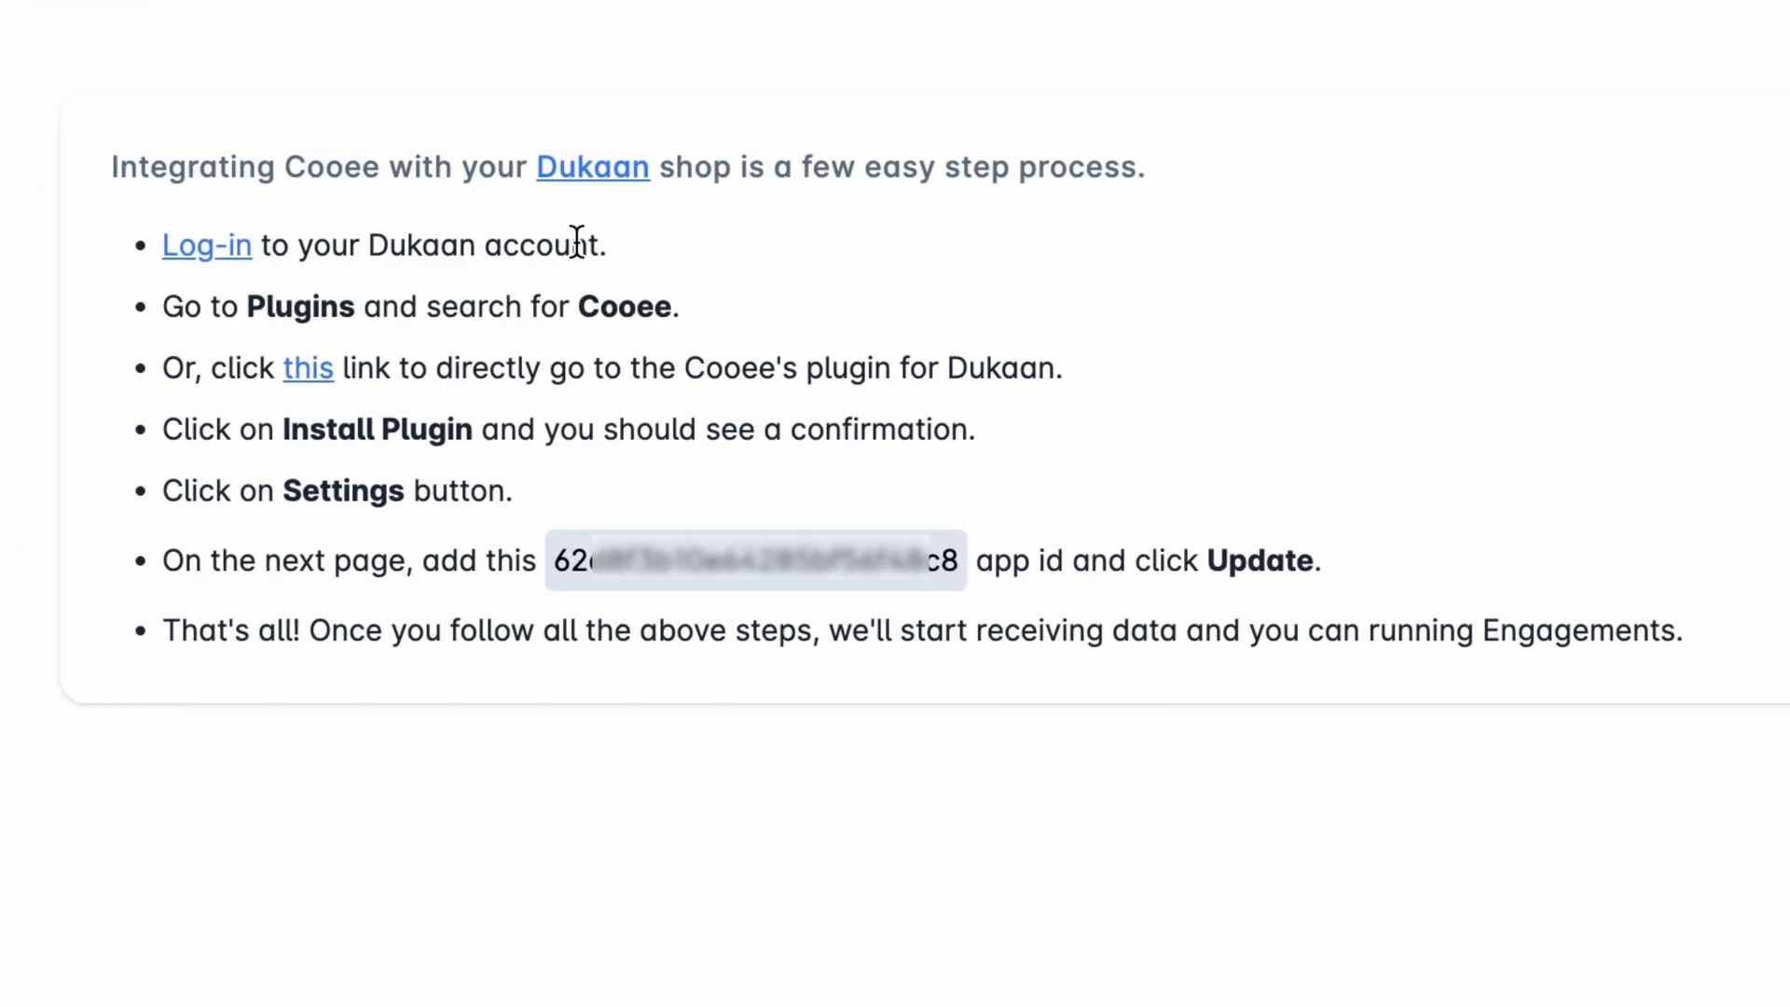
mouse_move(849, 588)
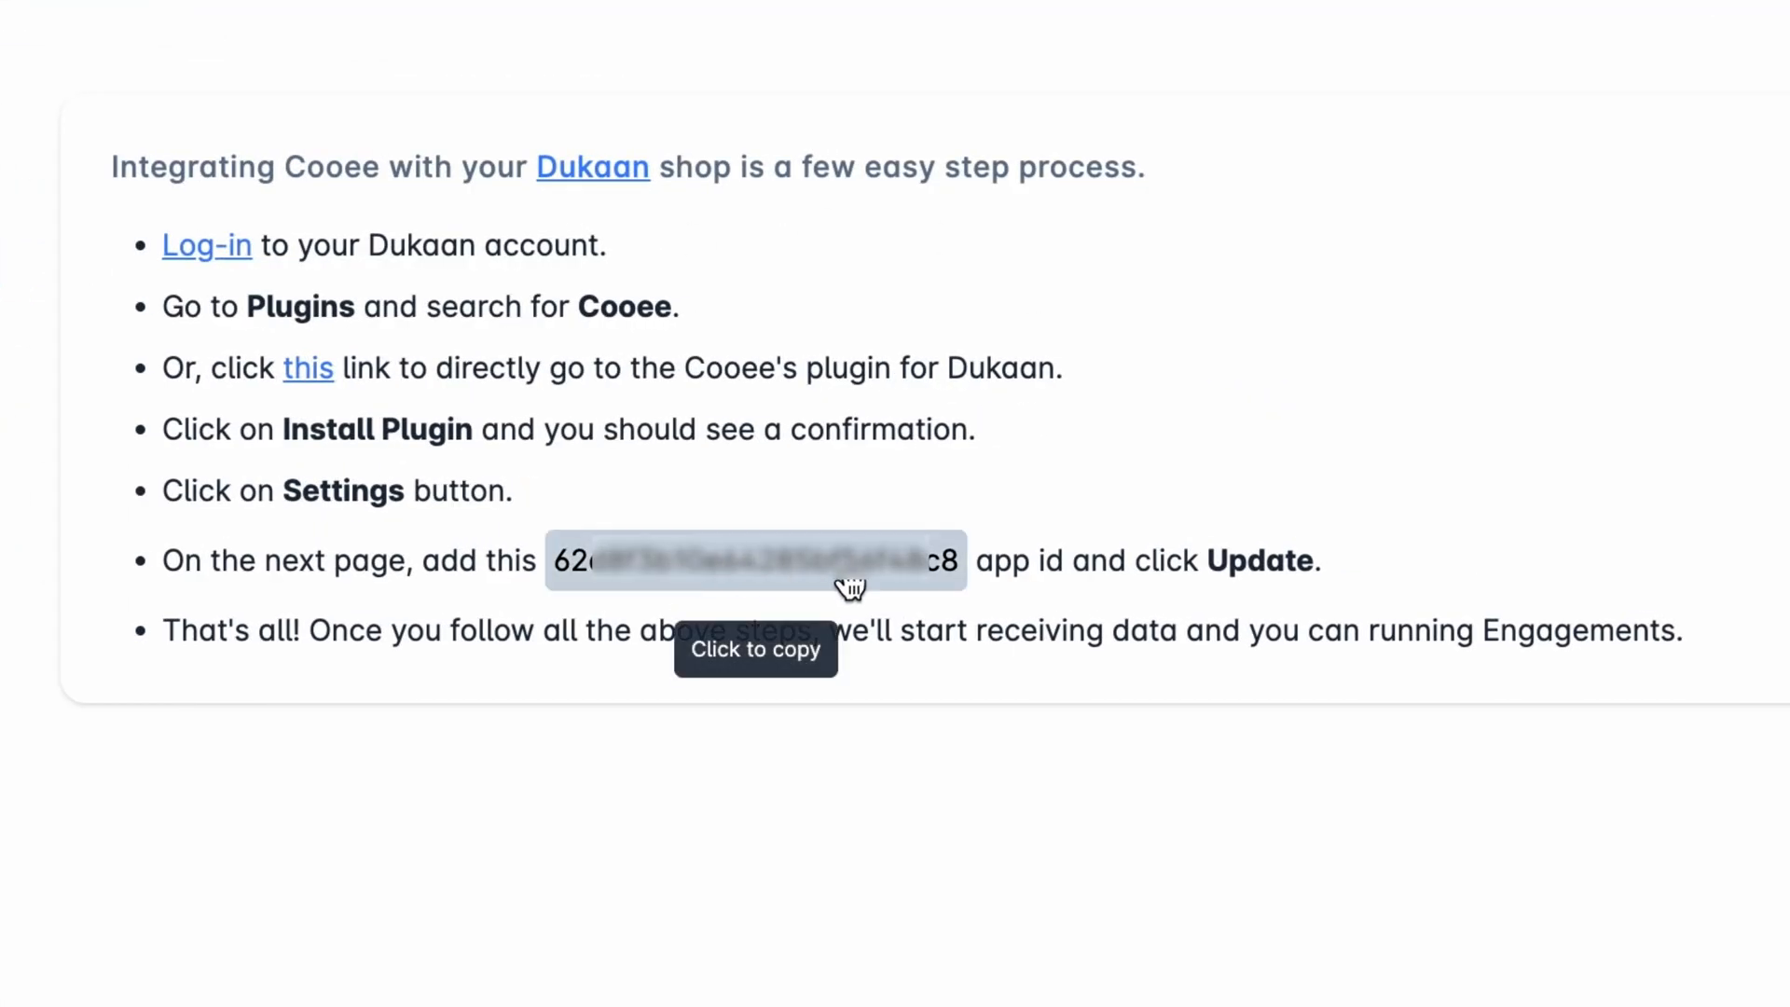
scroll(up, 3)
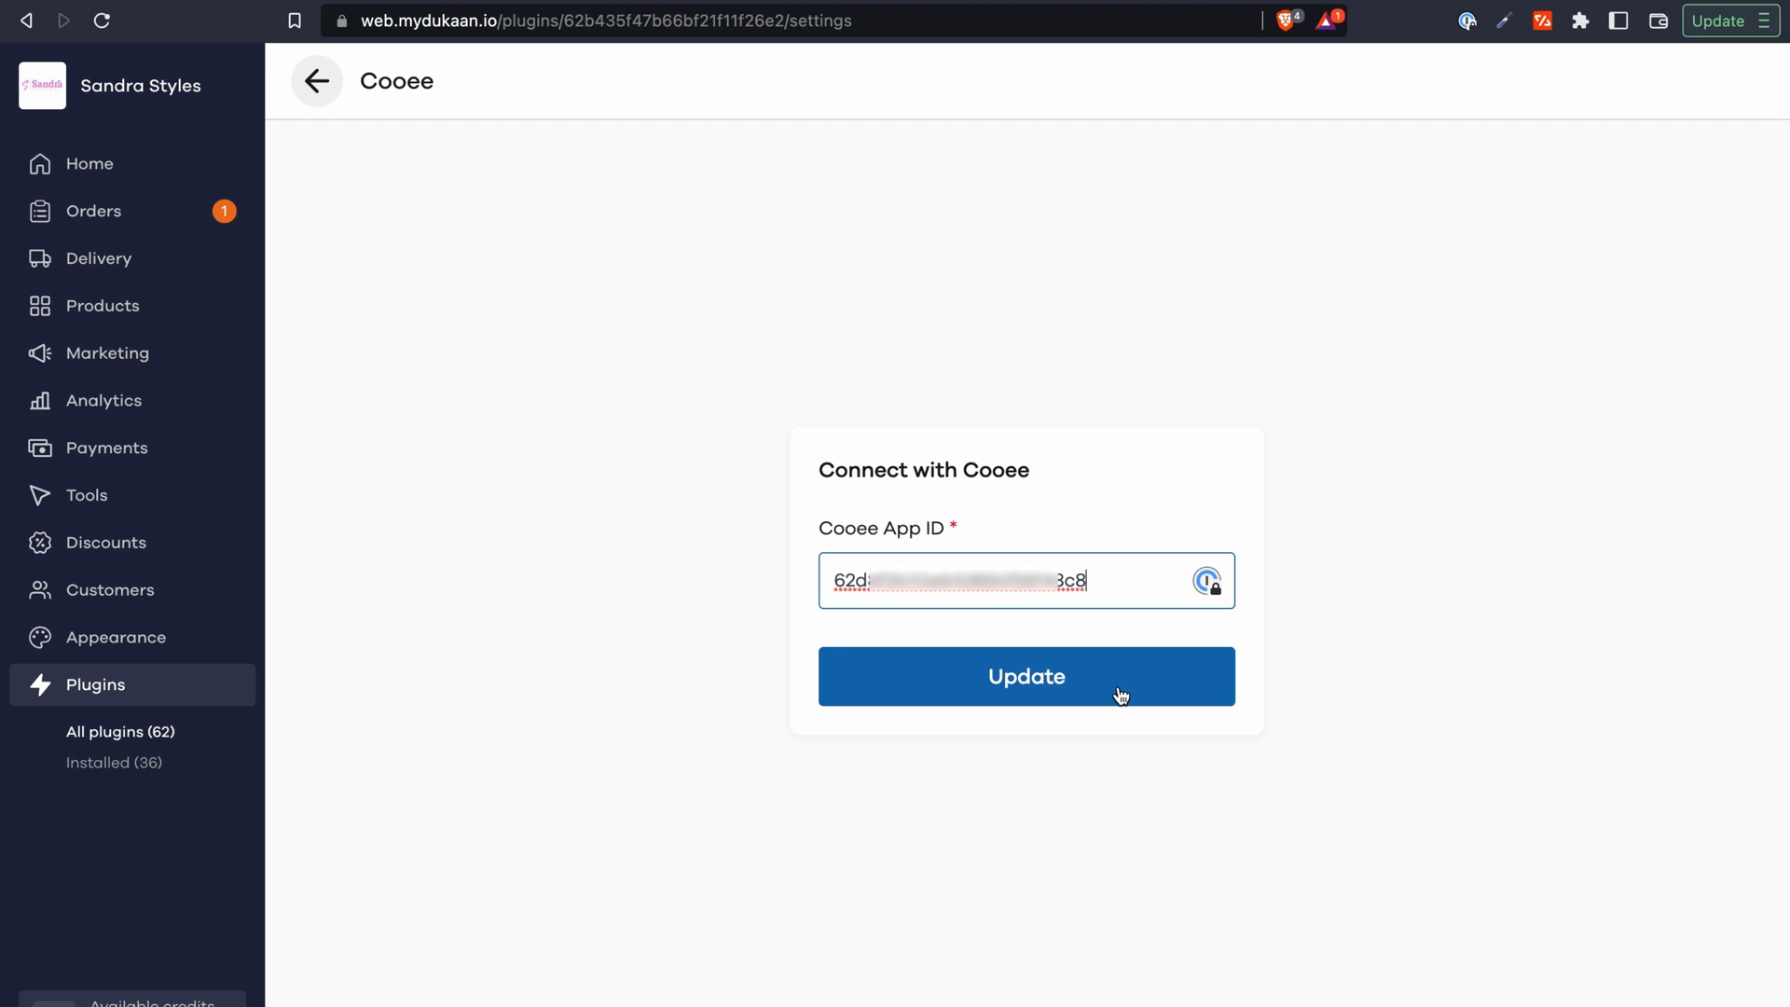
- Save the pasted Cooee App ID with Update and return to the Let's Cooee dashboard
click(1024, 676)
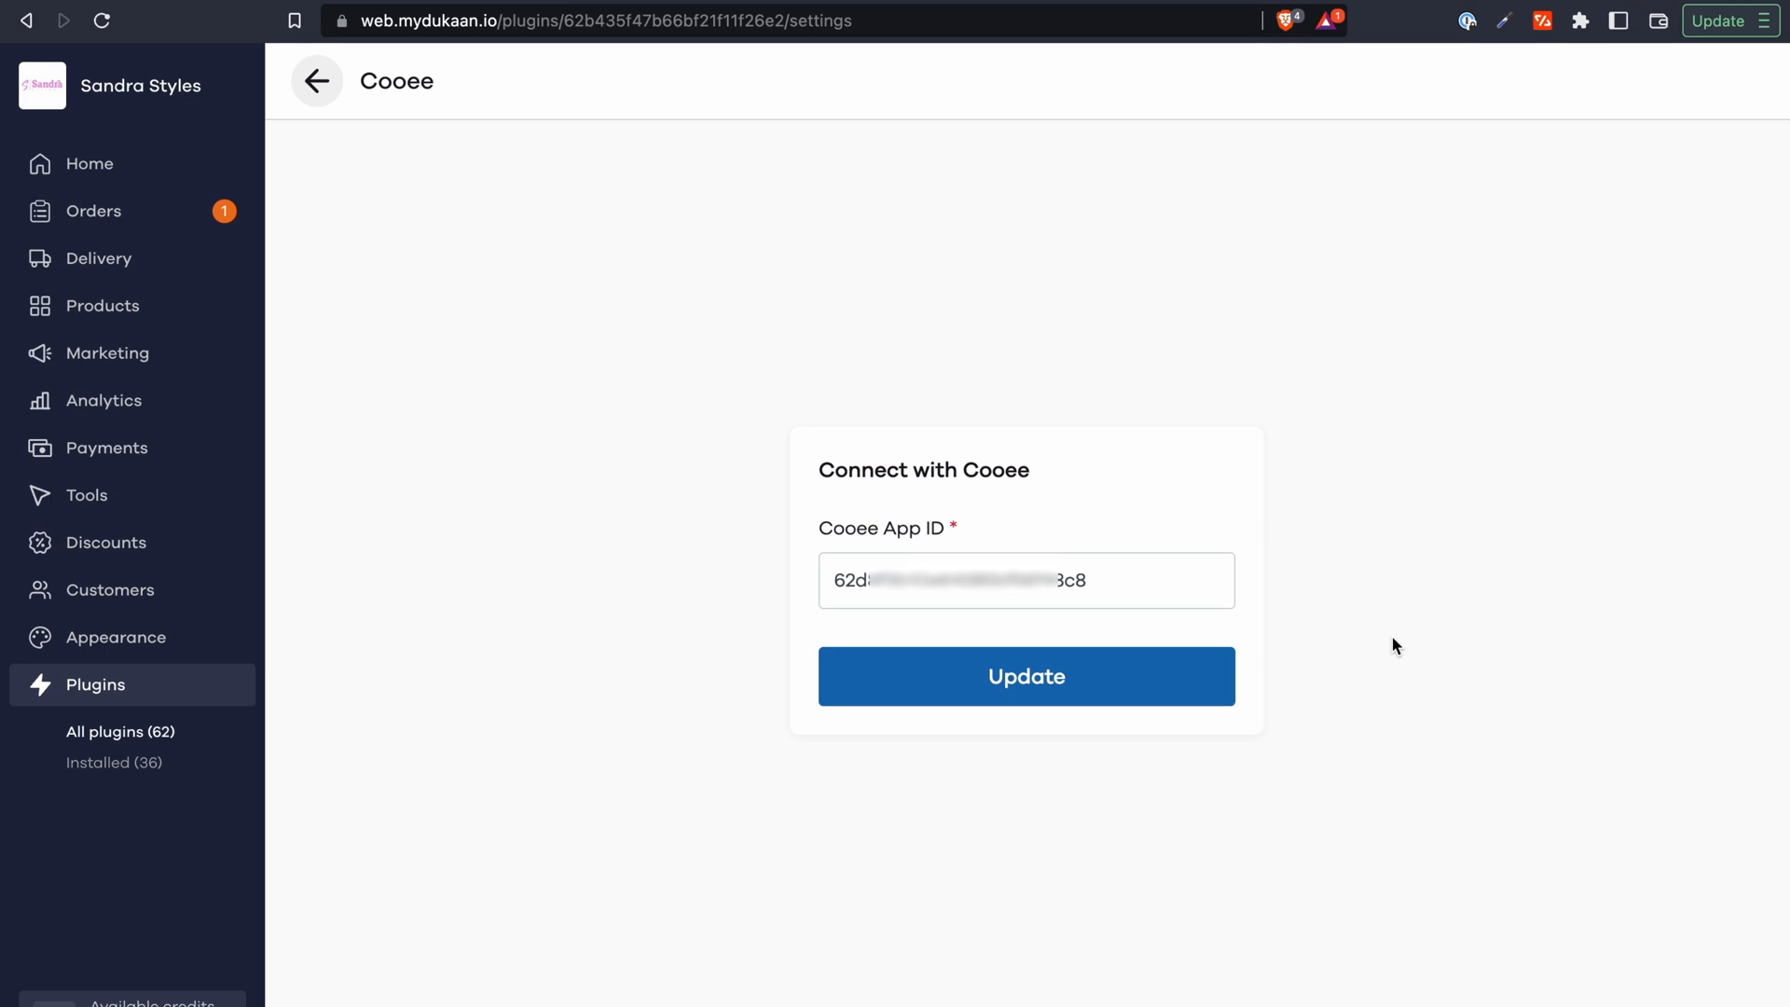
mouse_move(460, 70)
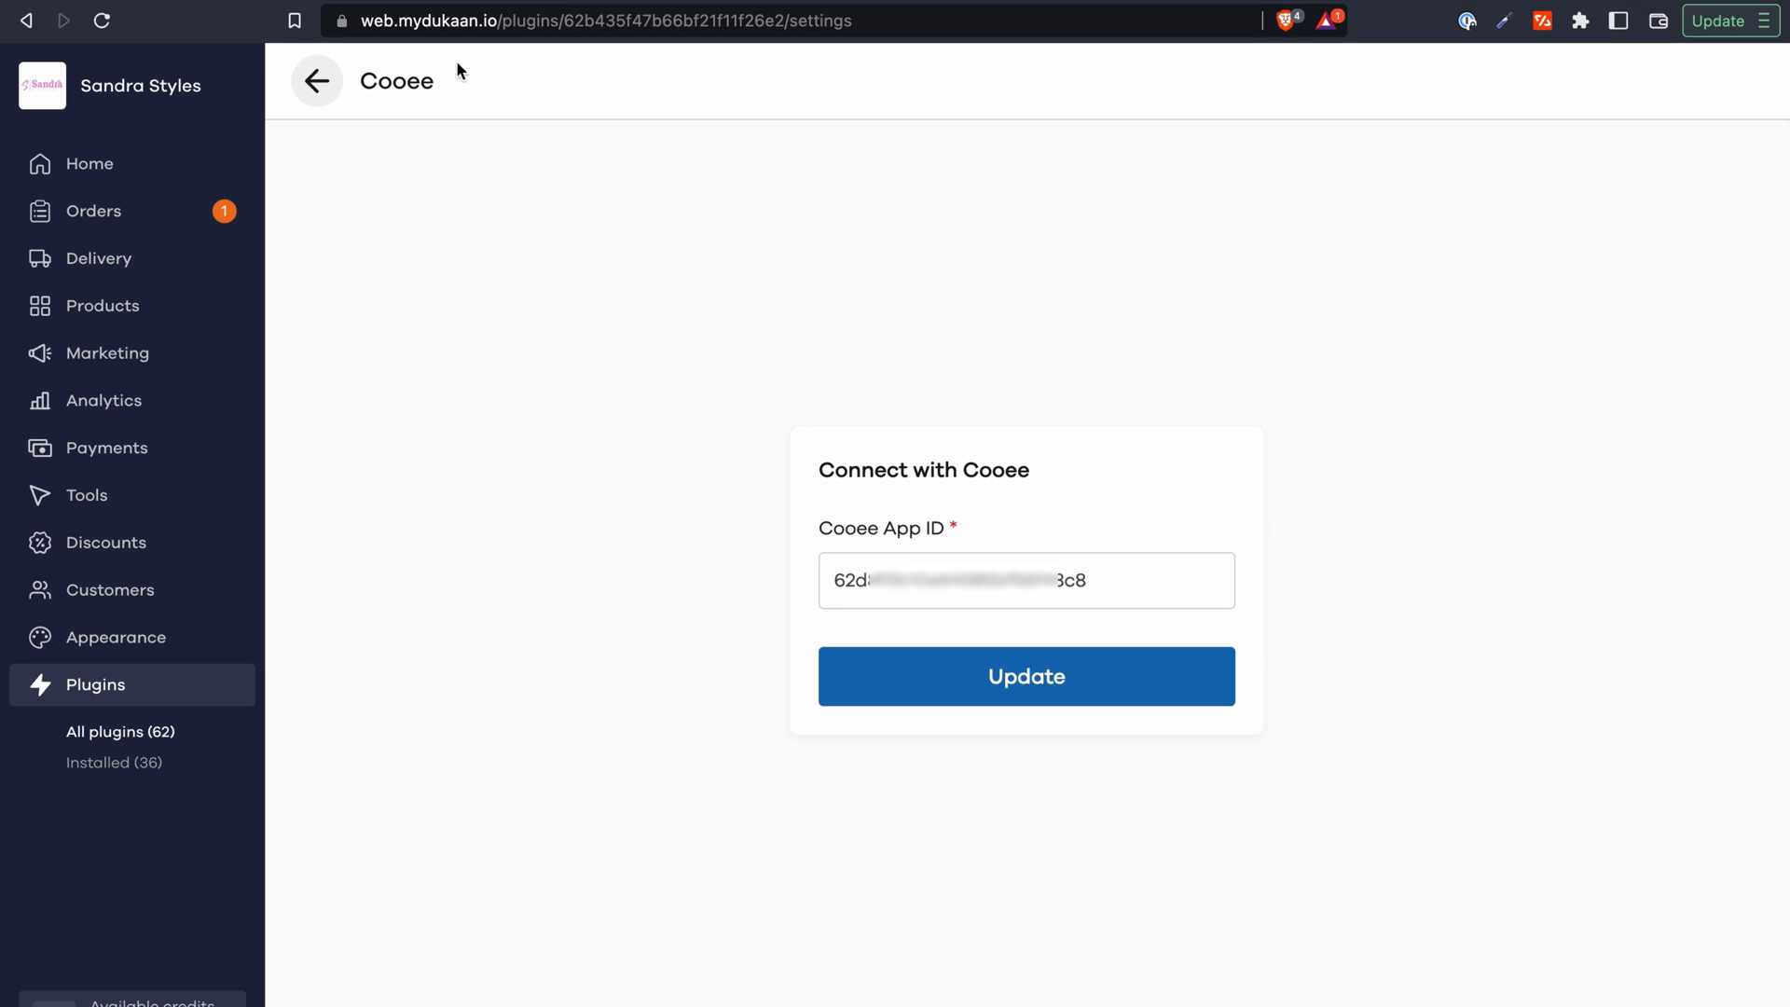
click(1024, 675)
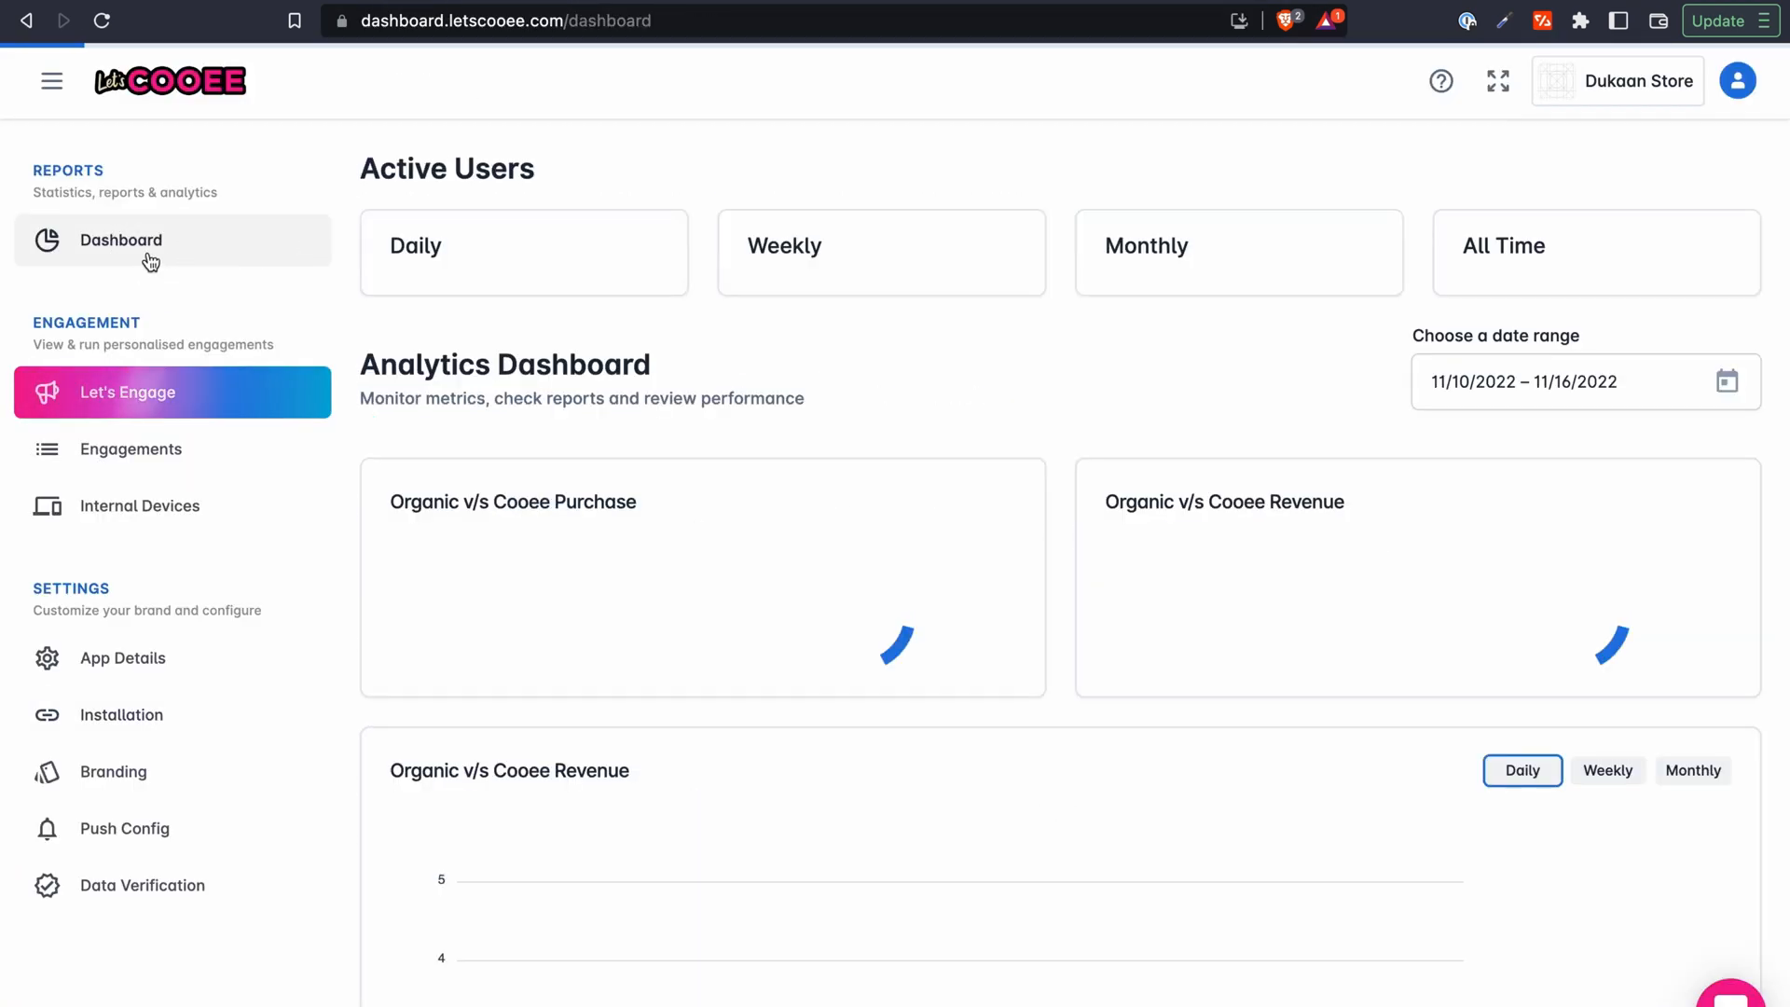